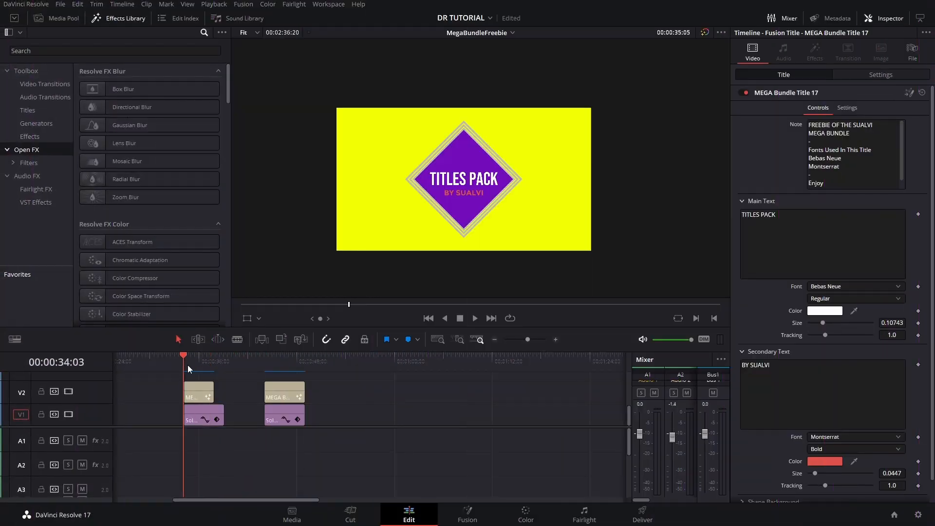
Step: Preview a later title frame, then collapse the groups and peek at Main Text's font and size controls
click(475, 318)
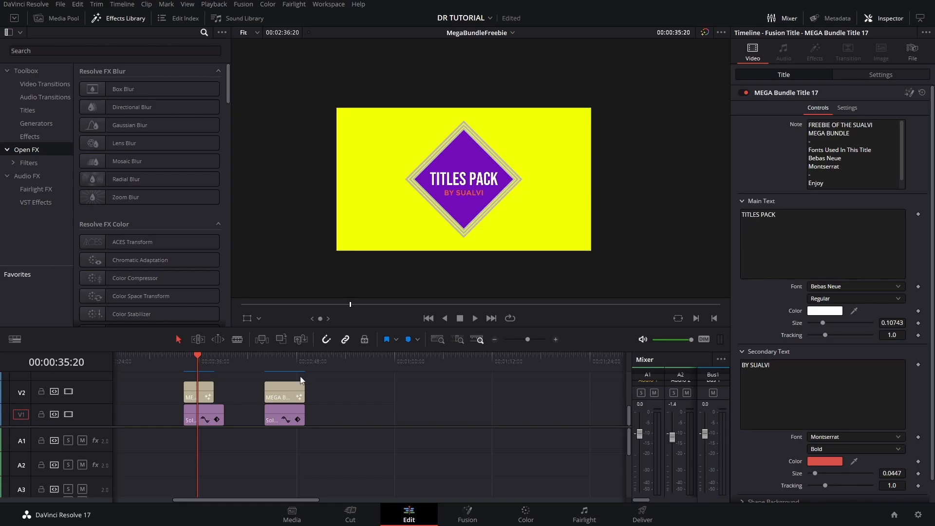
mouse_move(203, 371)
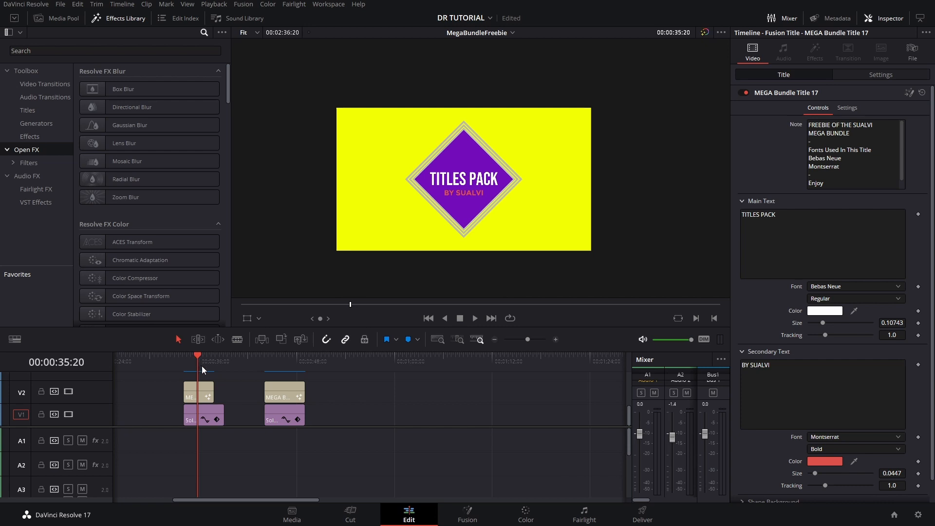
mouse_move(199, 370)
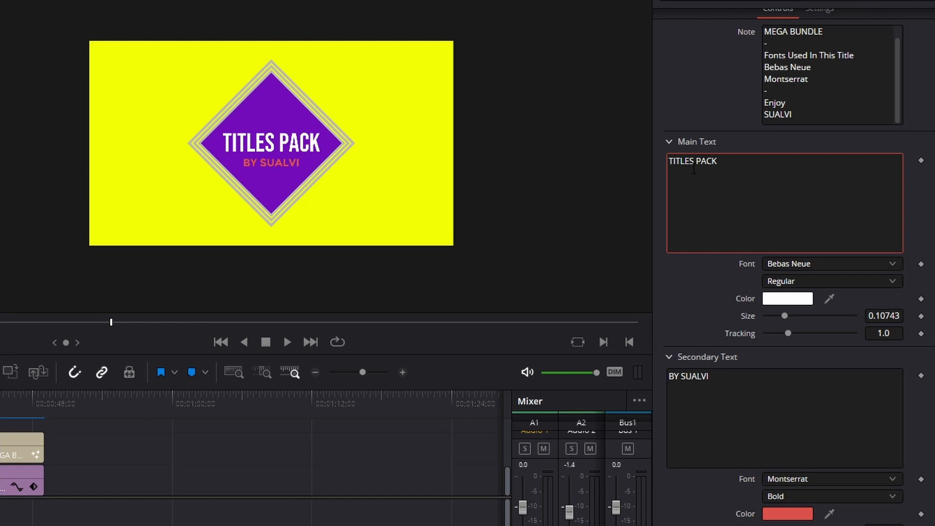
click(670, 142)
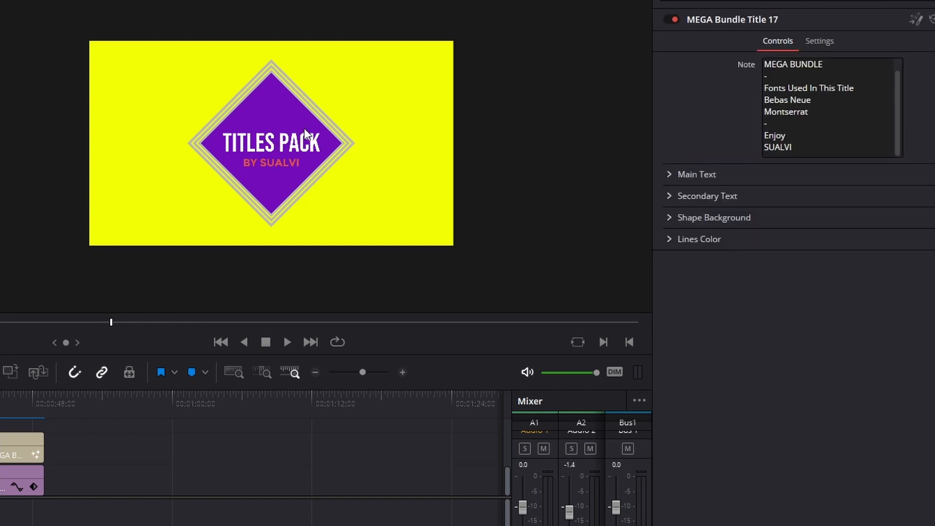
click(697, 174)
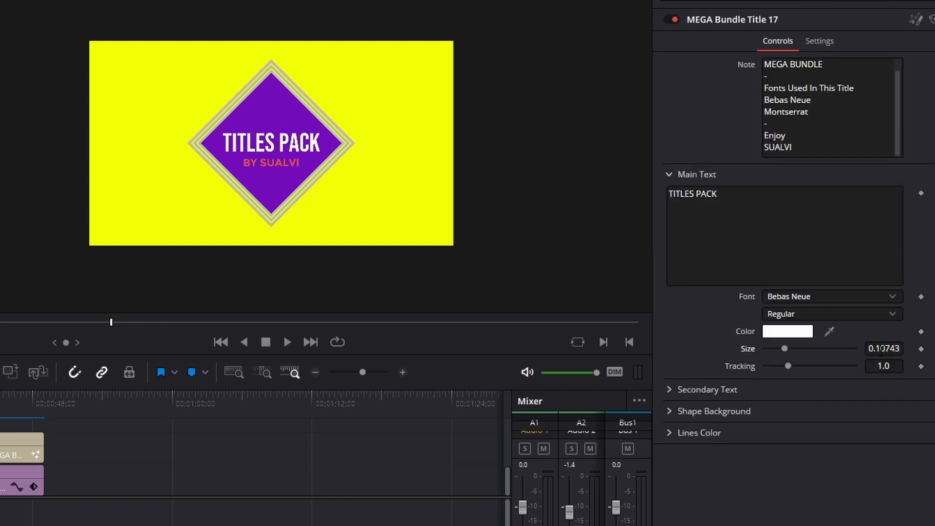
drag(784, 349, 791, 349)
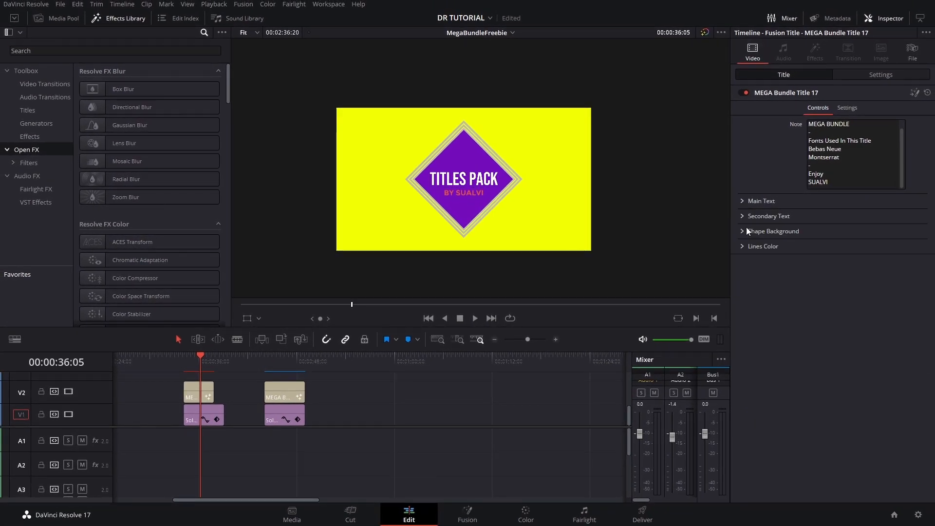
Step: Expand Shape Background to show its solid purple values and select the second MEGA Bundle title clip
click(769, 215)
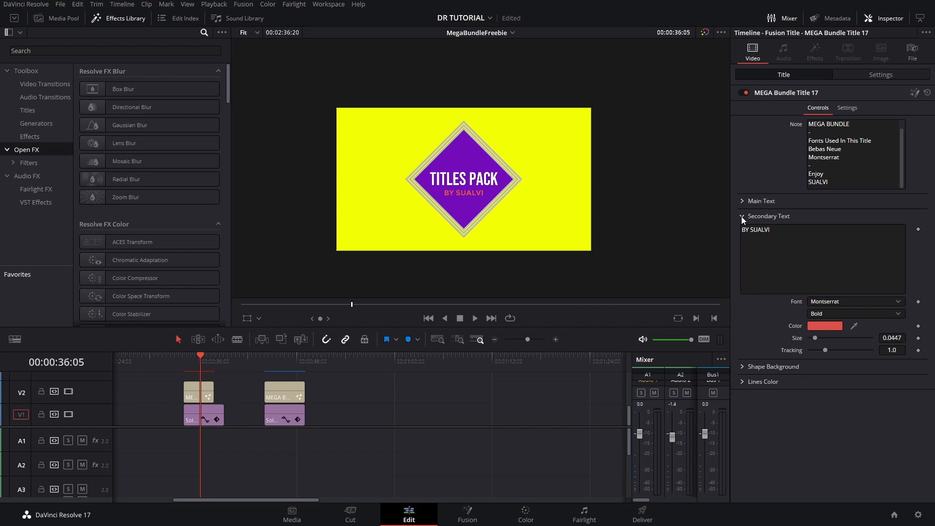
click(742, 216)
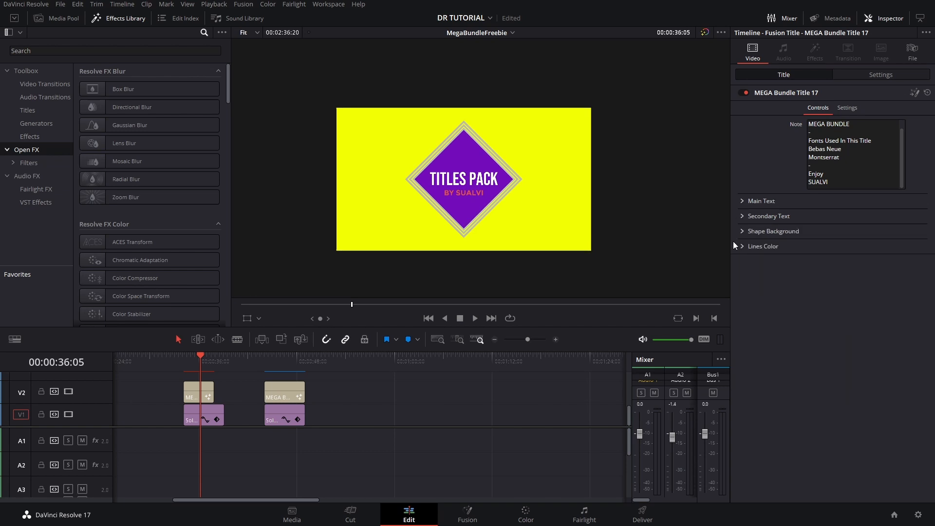
click(774, 231)
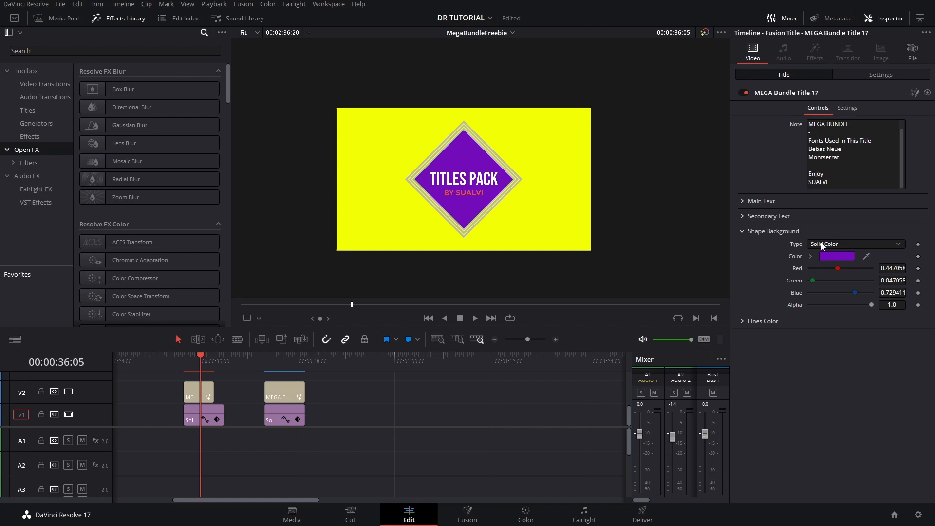
click(285, 391)
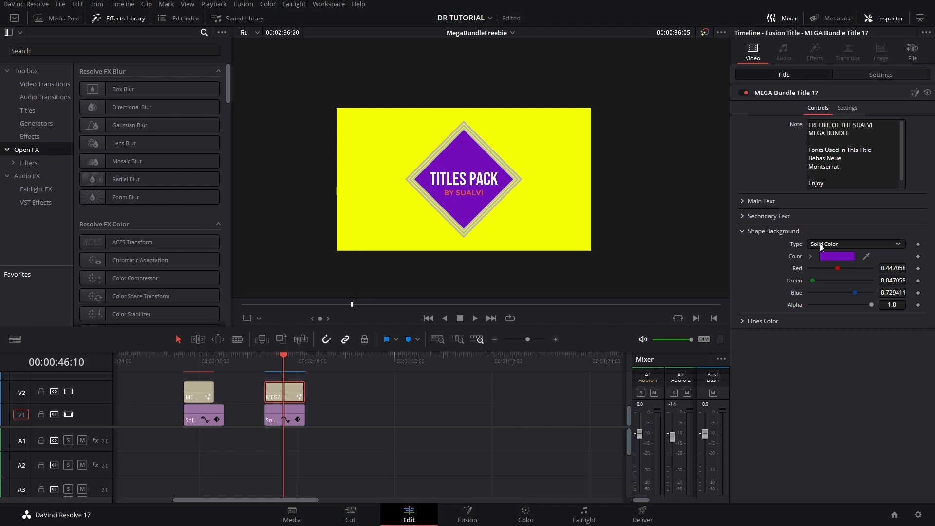
Step: Set the shape background Type to Gradient, giving a purple-to-cyan linear fill
click(855, 243)
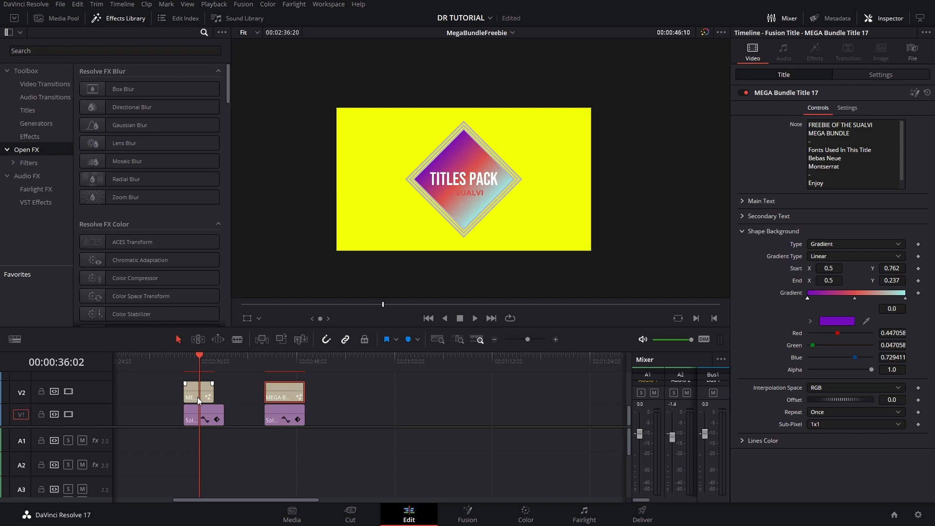
mouse_move(187, 367)
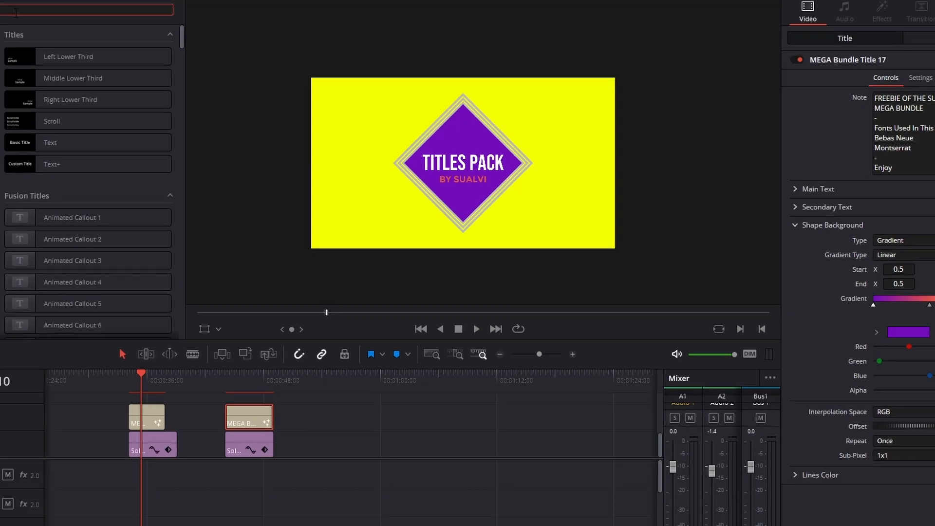
Step: Switch to the Fusion page alongside the MegaBundleTitles templates folder
click(468, 513)
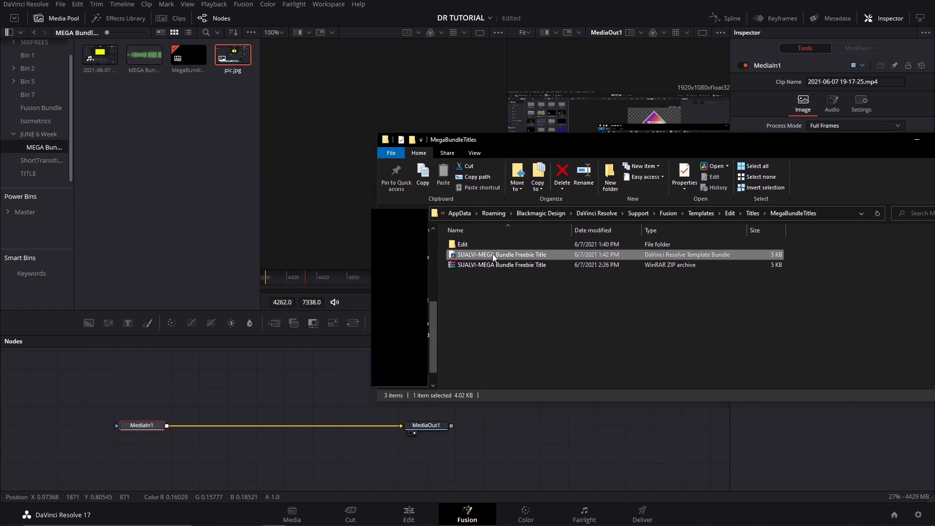
Step: Launch the SUALVI-MEGA Bundle Freebie Title .drfx and confirm Install
double_click(502, 254)
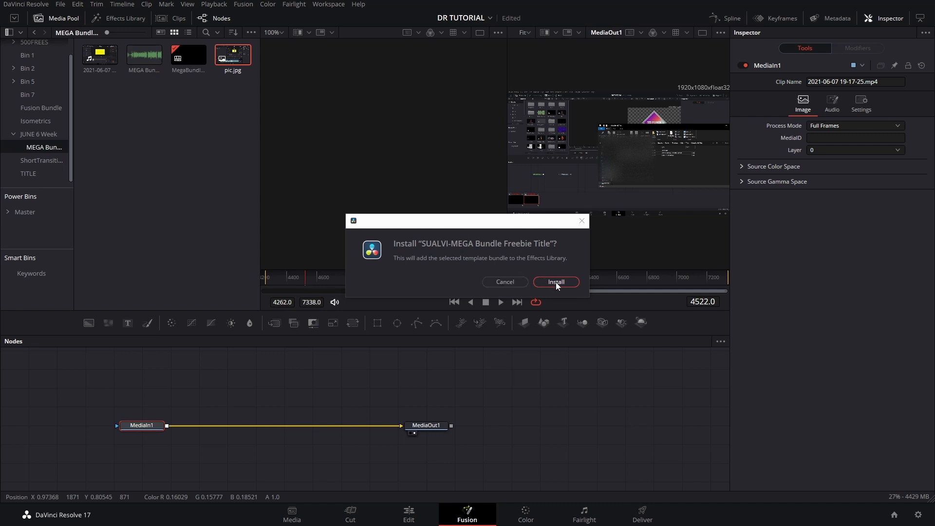
mouse_move(567, 269)
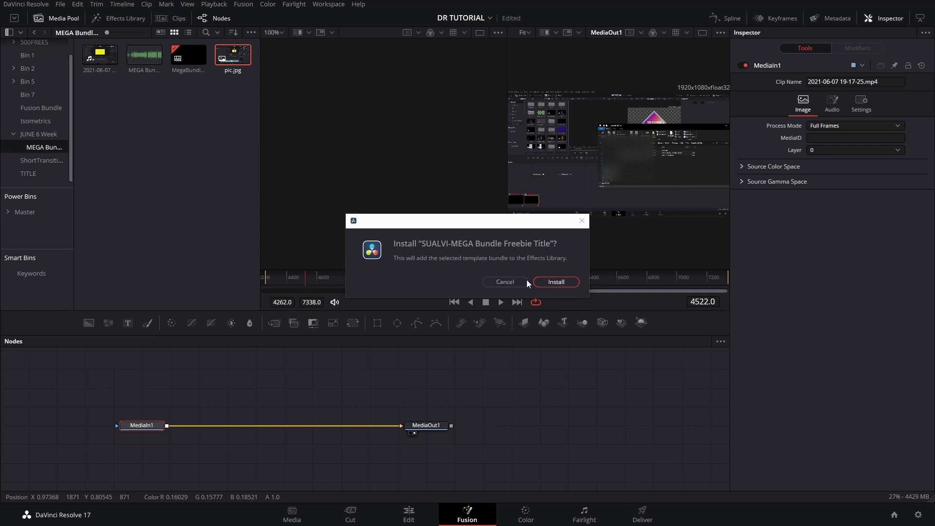
click(556, 282)
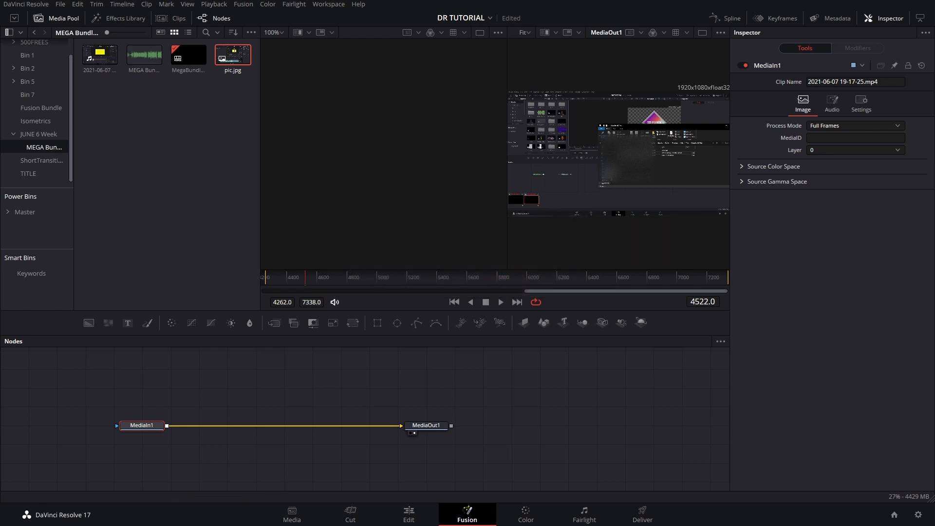
click(409, 513)
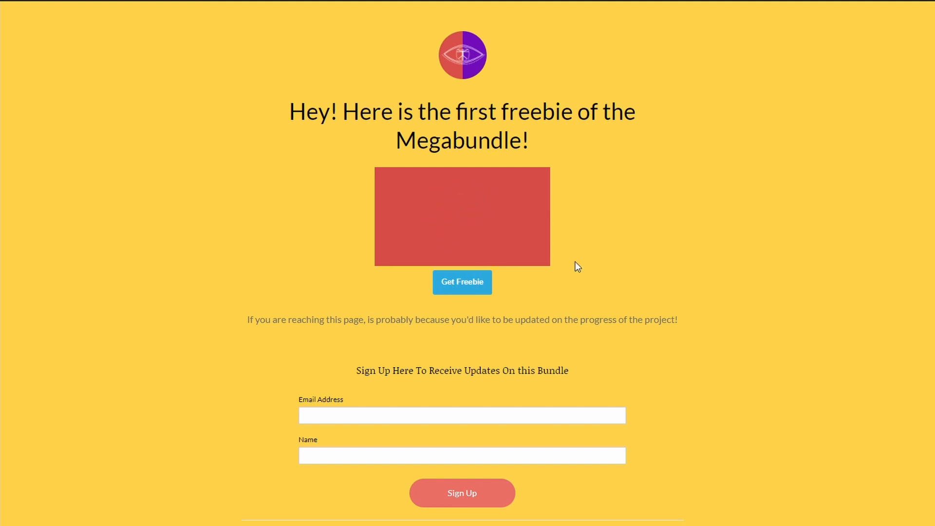
scroll(down, 3)
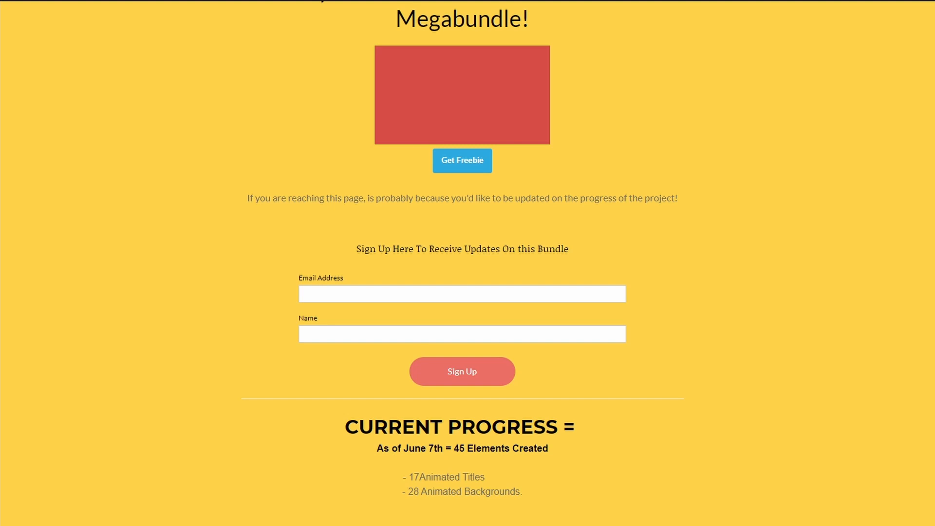
scroll(down, 3)
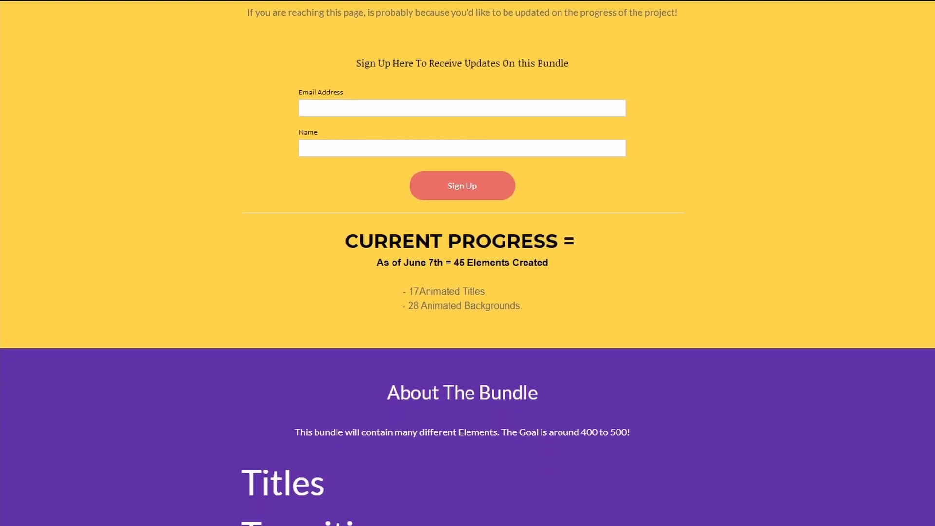
scroll(down, 3)
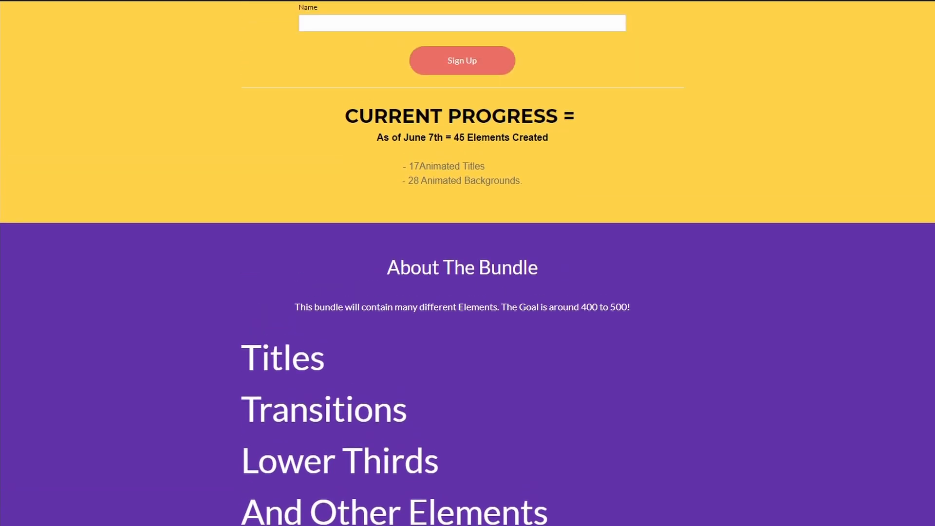
scroll(up, 3)
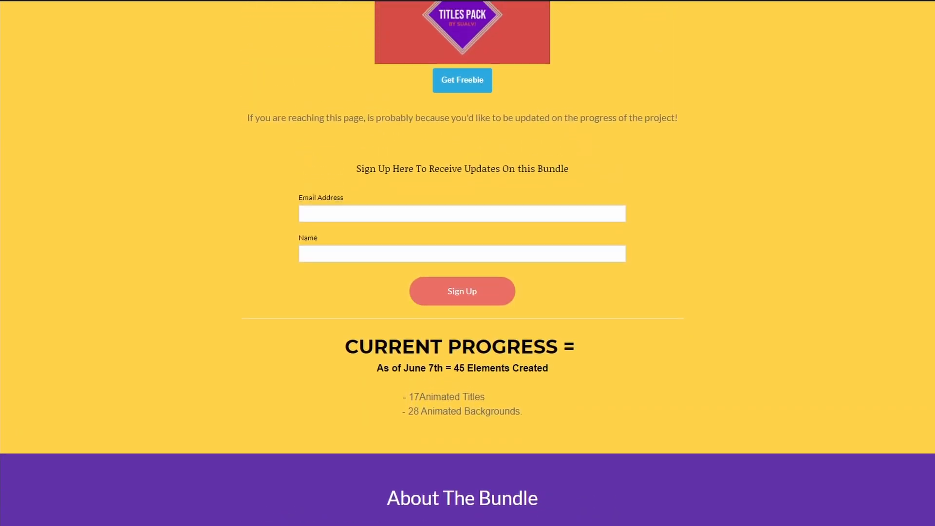